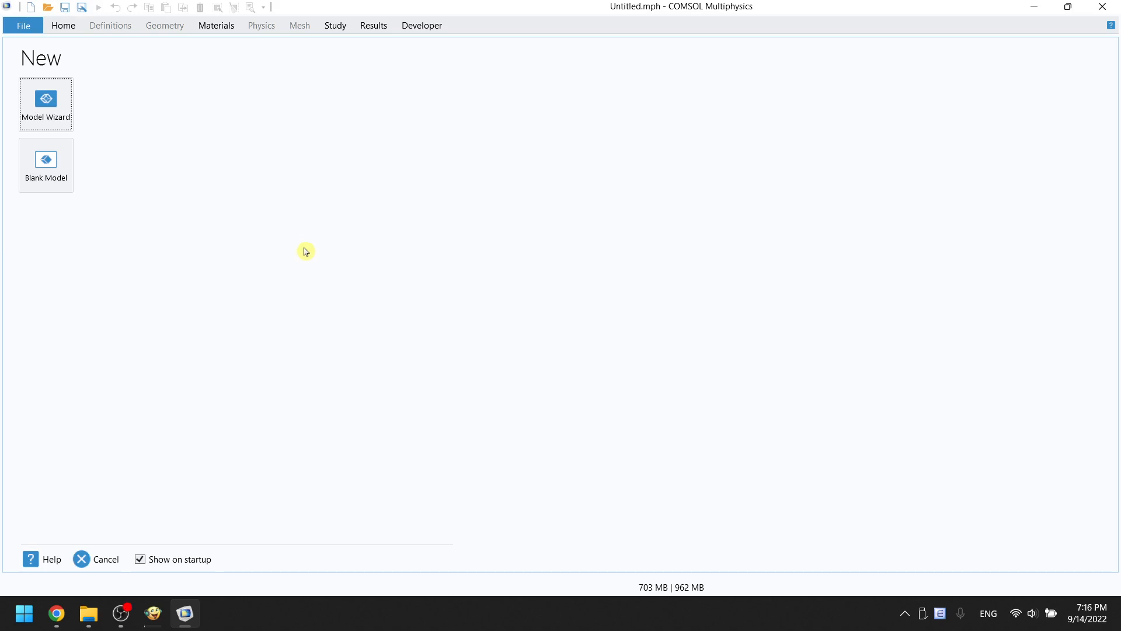
mouse_move(275, 239)
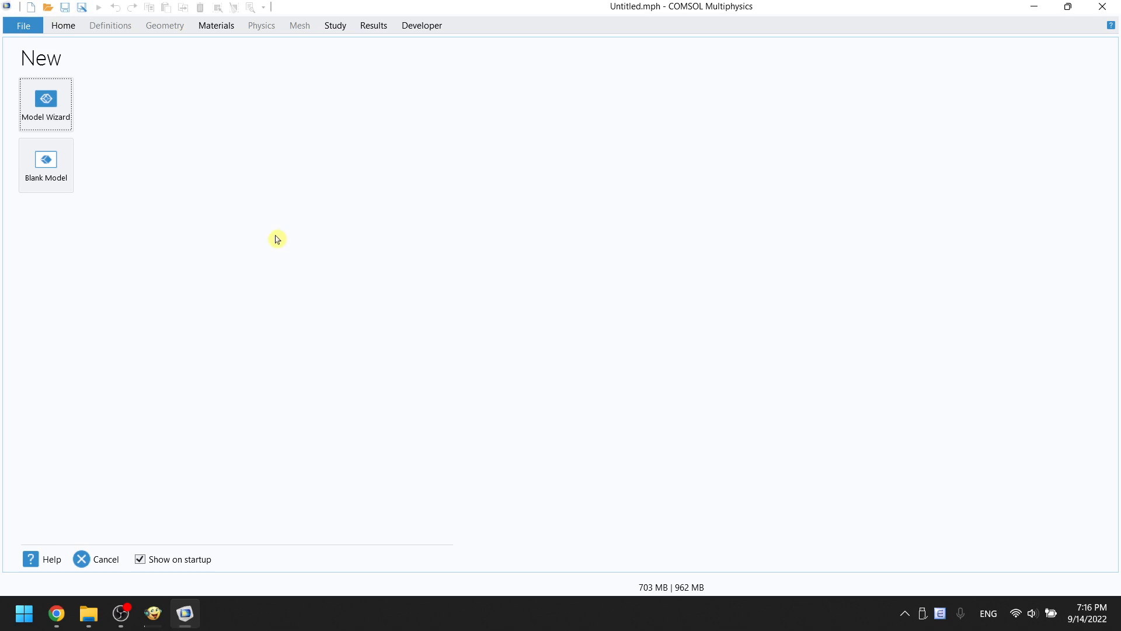
mouse_move(115, 180)
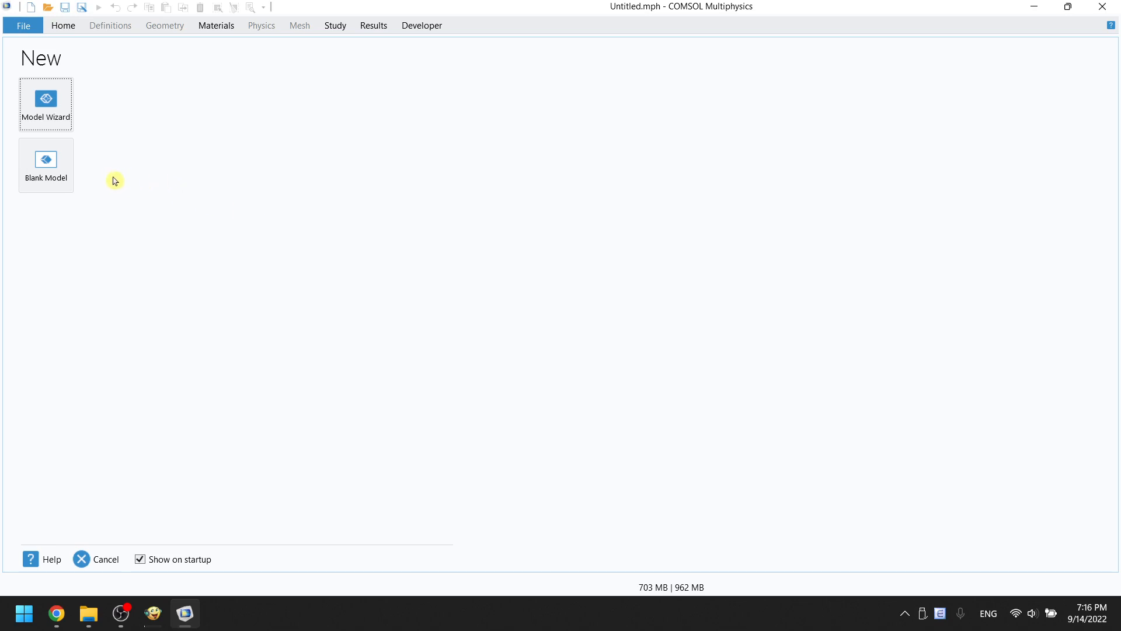
Start a Blank Model from the New screen
click(46, 164)
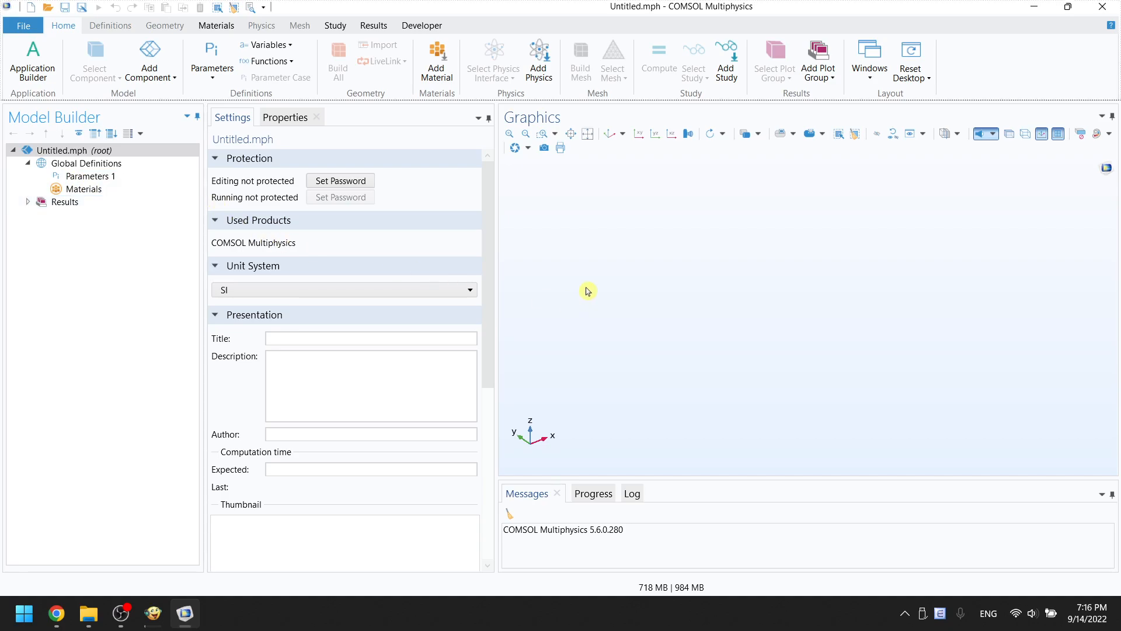
Save the model as 'bouncing ball.mph' in D:\COMSOL tutorial
click(53, 9)
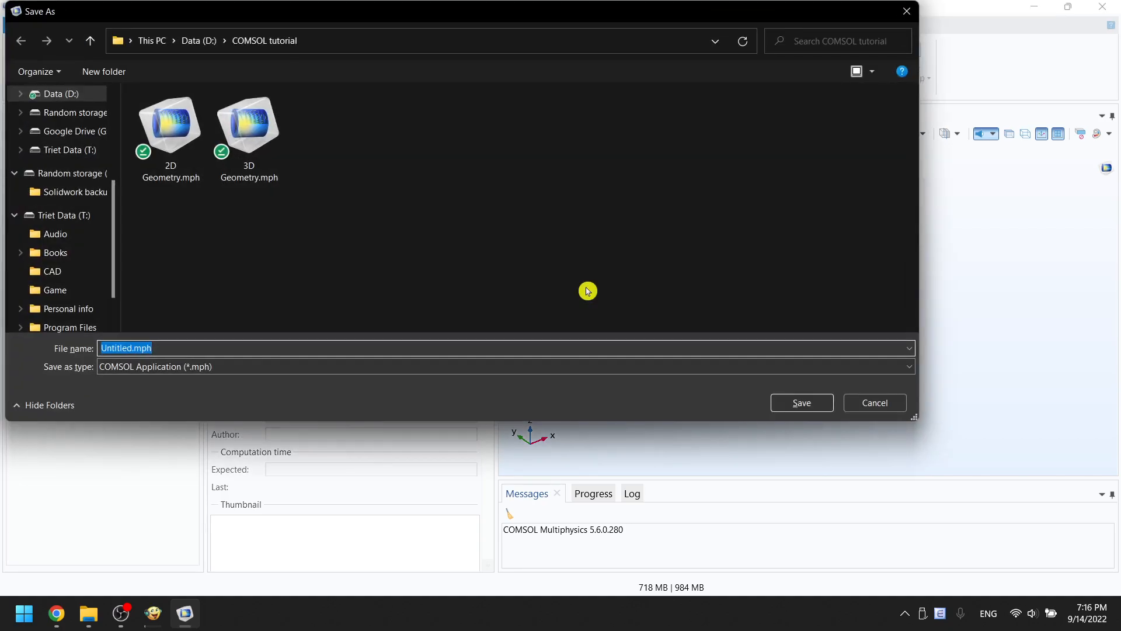
text(bouncing ball)
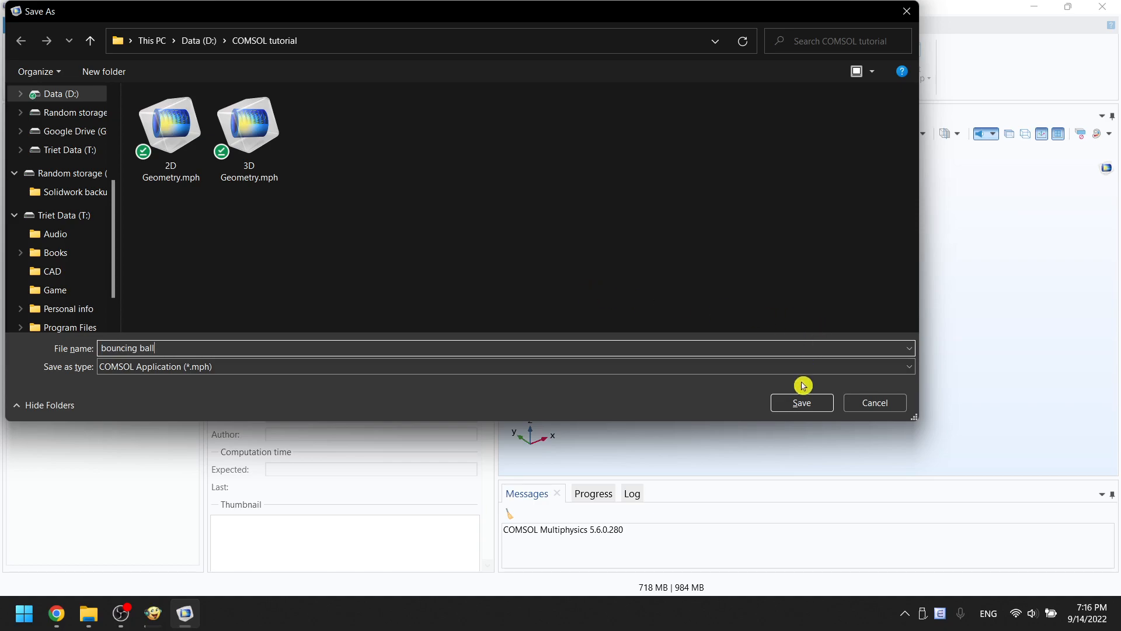
click(802, 402)
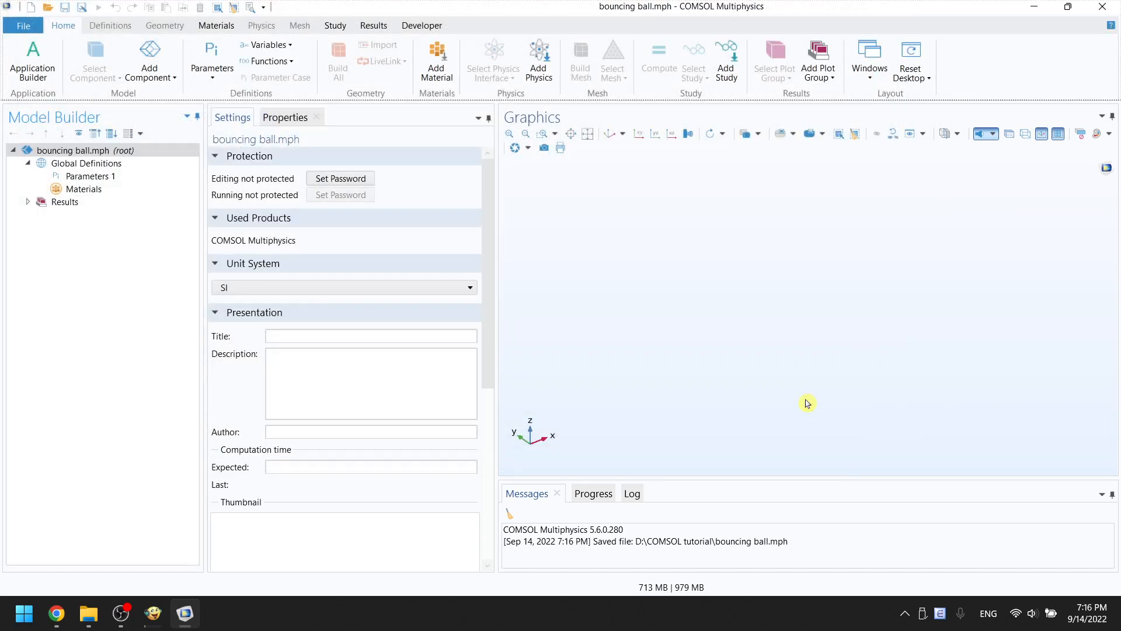
mouse_move(622, 309)
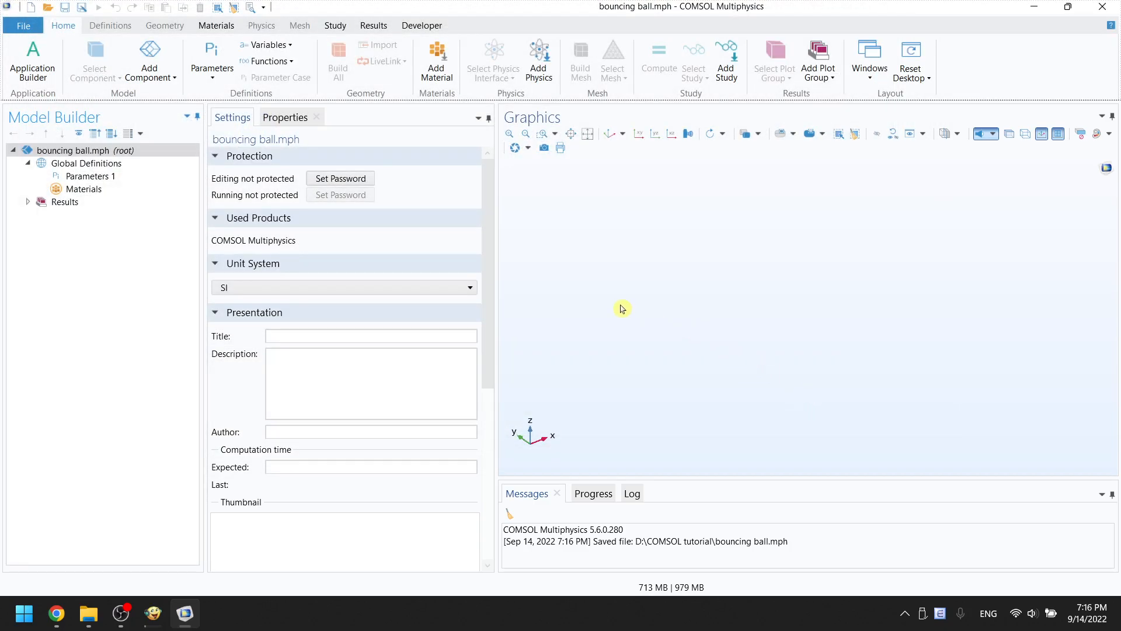
mouse_move(243, 255)
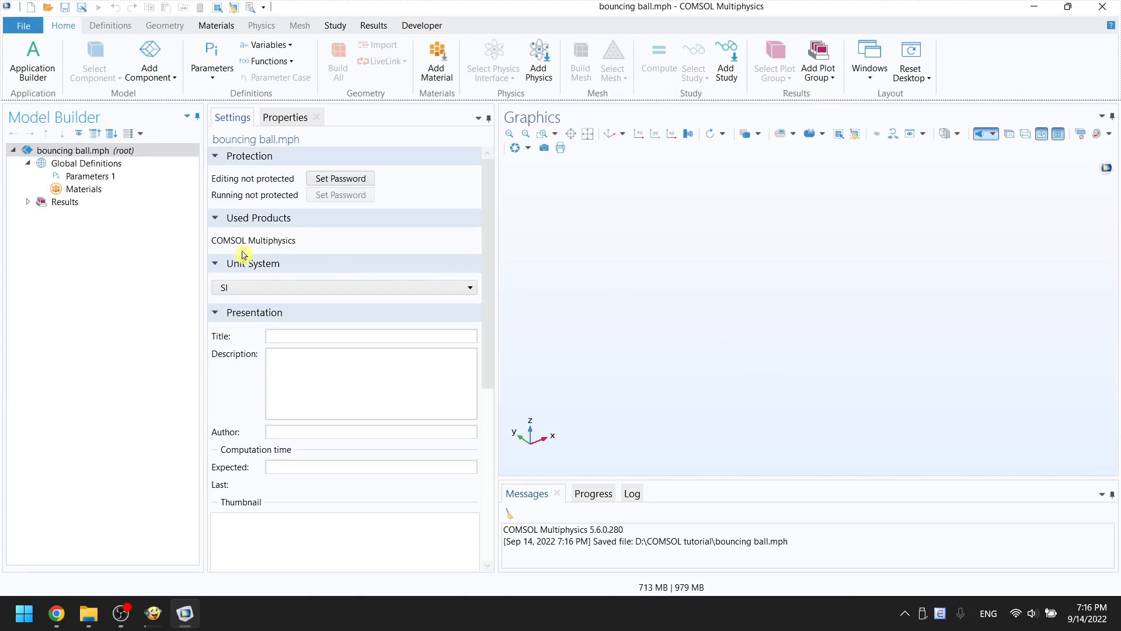
mouse_move(155, 272)
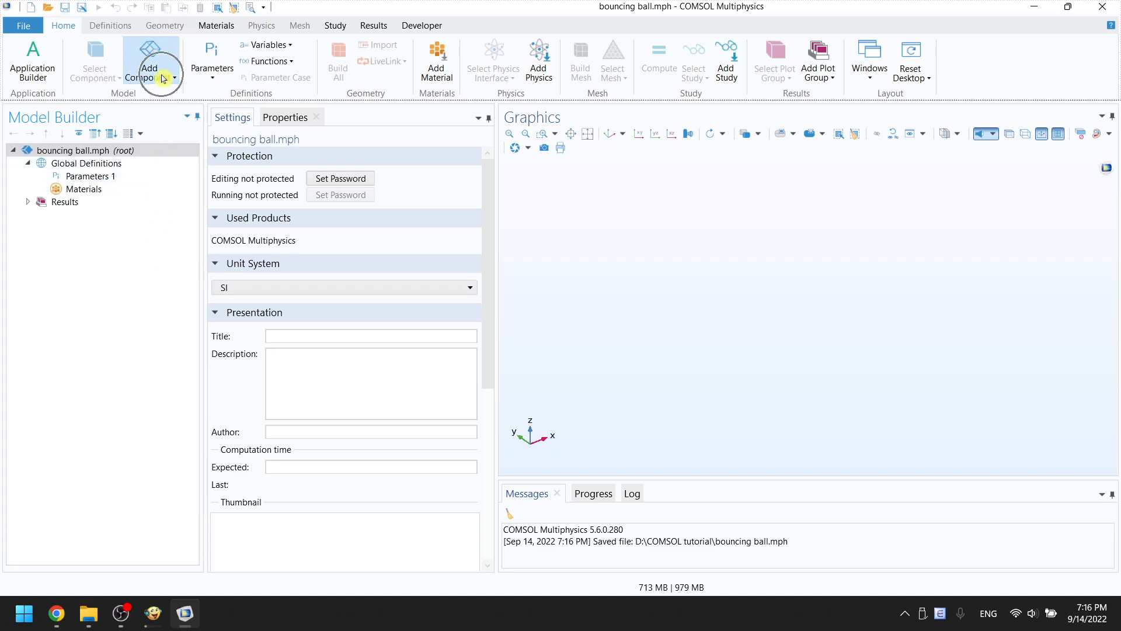
Add a 3D component with a sphere at z = 10 m and build it
click(150, 61)
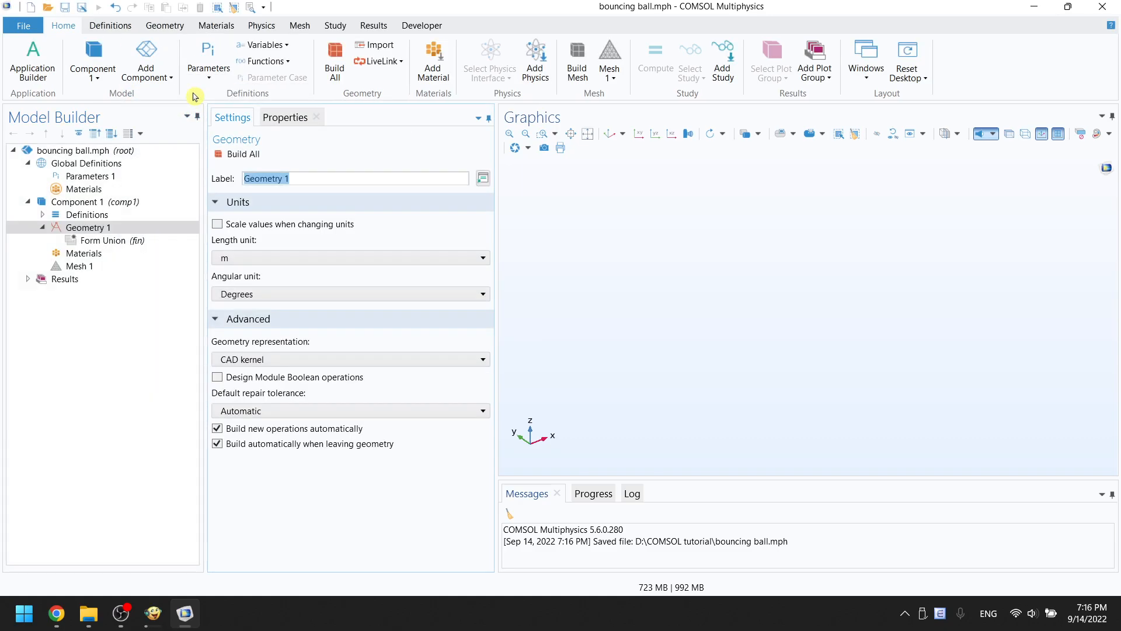
click(164, 25)
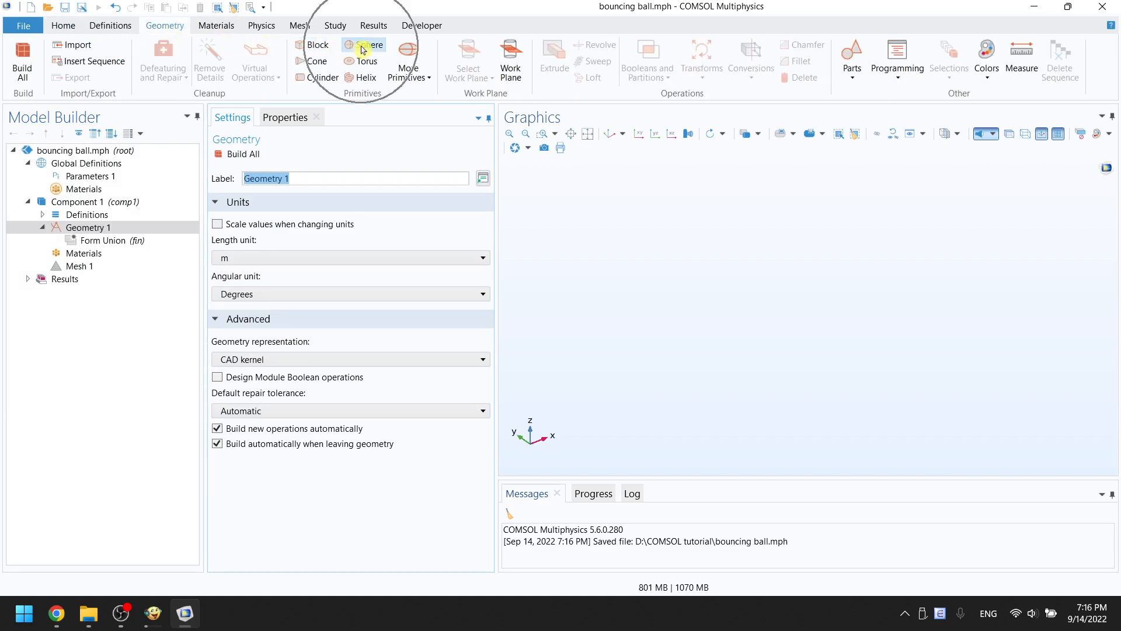
click(363, 45)
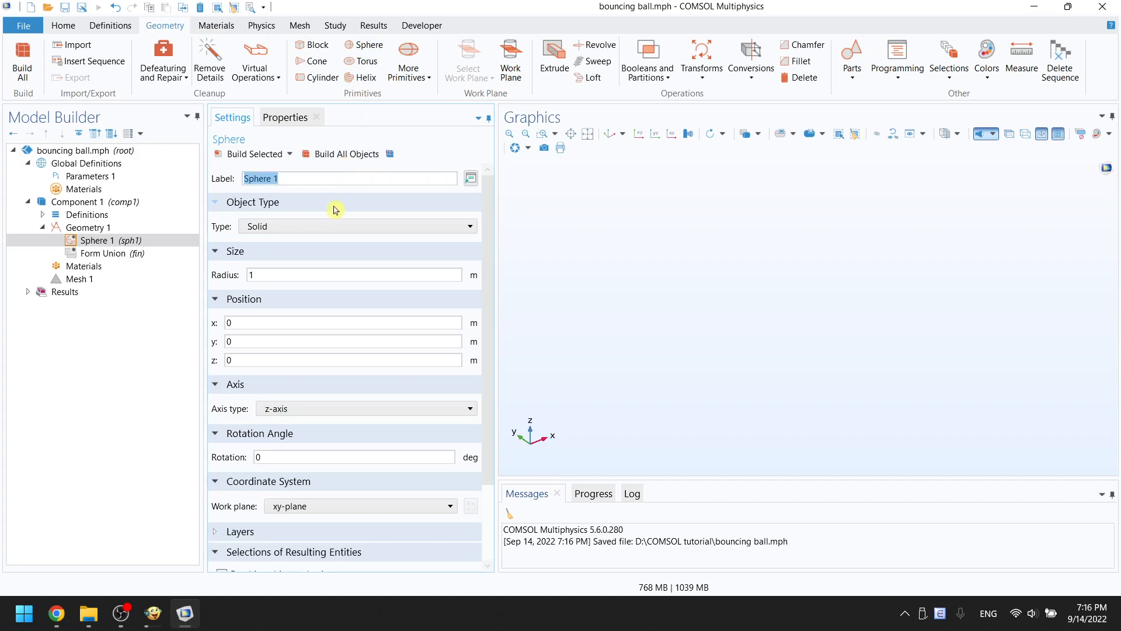
click(341, 341)
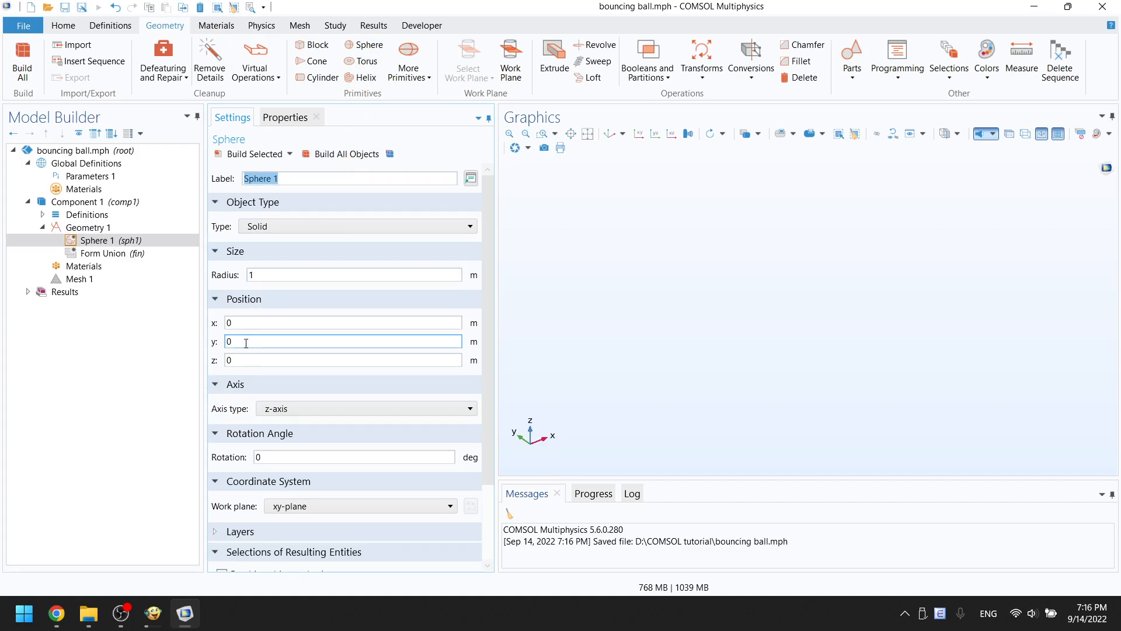
click(342, 360)
text(10)
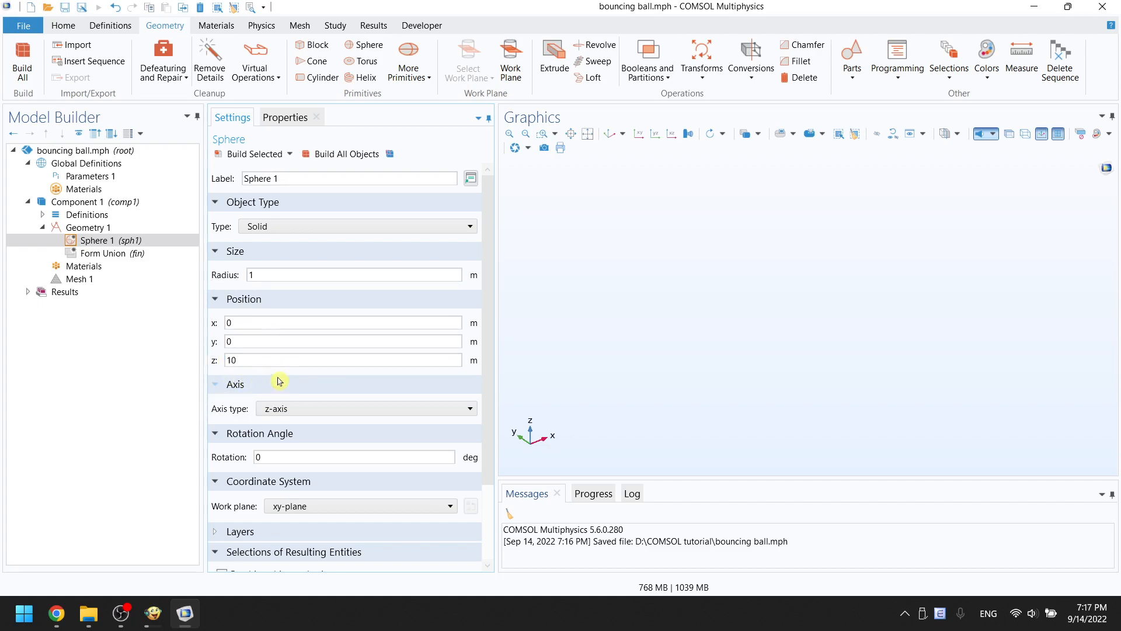
click(250, 154)
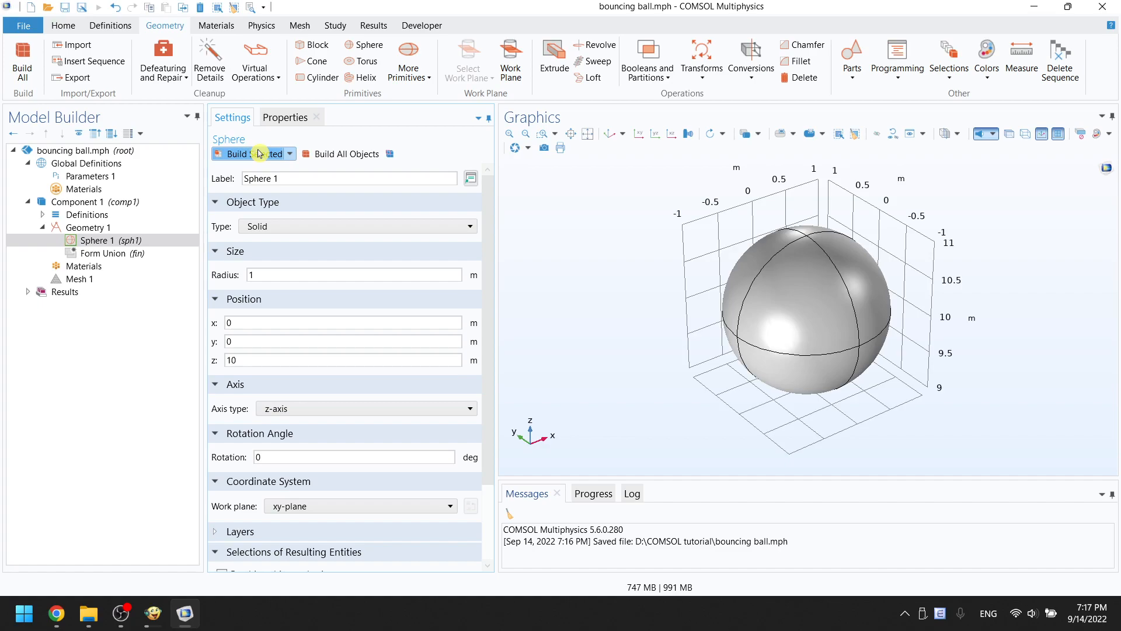
mouse_move(241, 412)
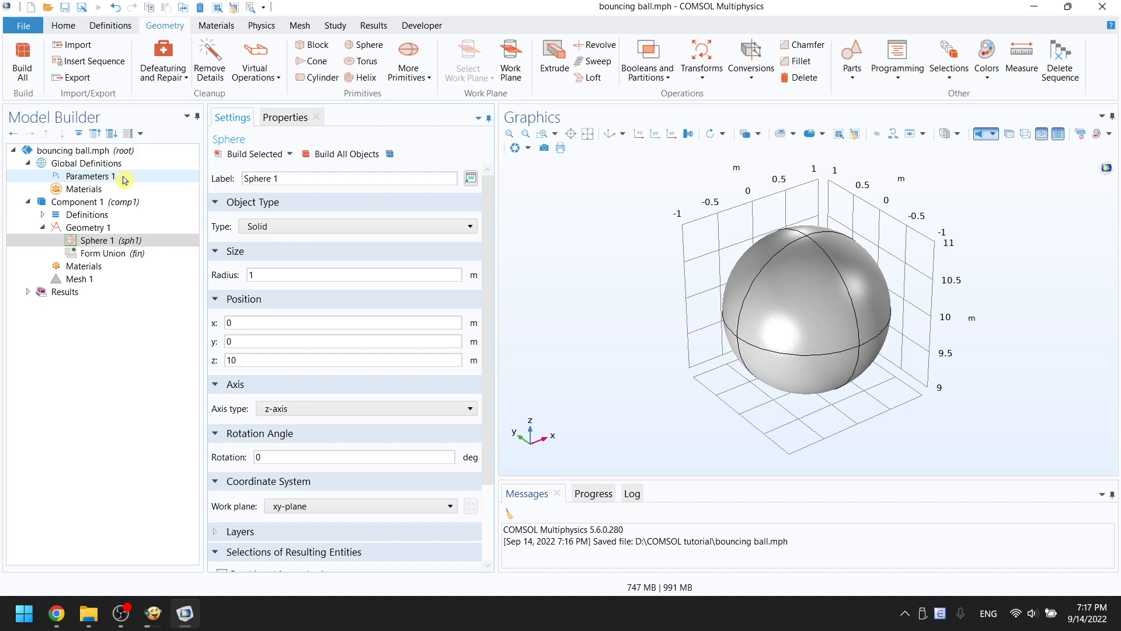
Add parameters radius = 1[m], x0 = 0, y0 = 0, z0 = 0
click(89, 176)
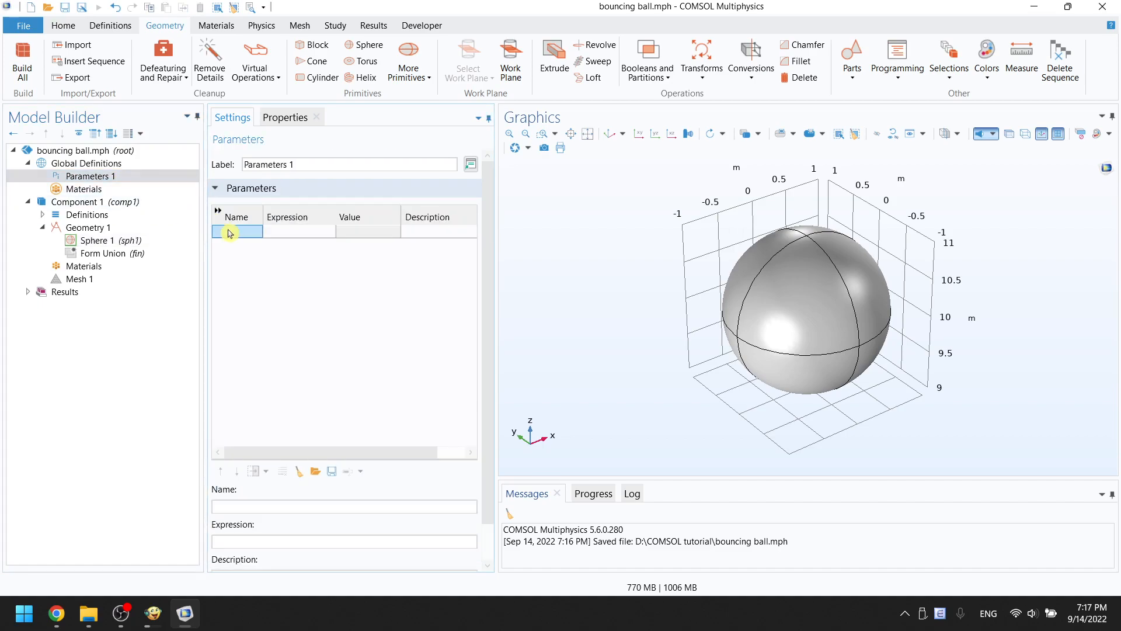
text(radius)
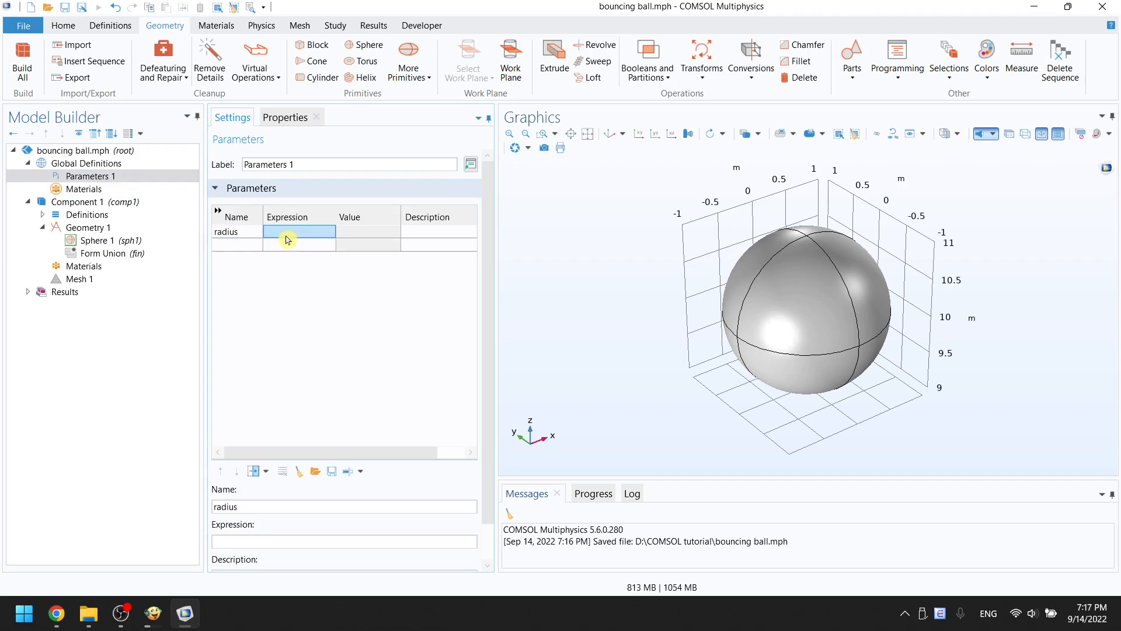
text(1 [m)
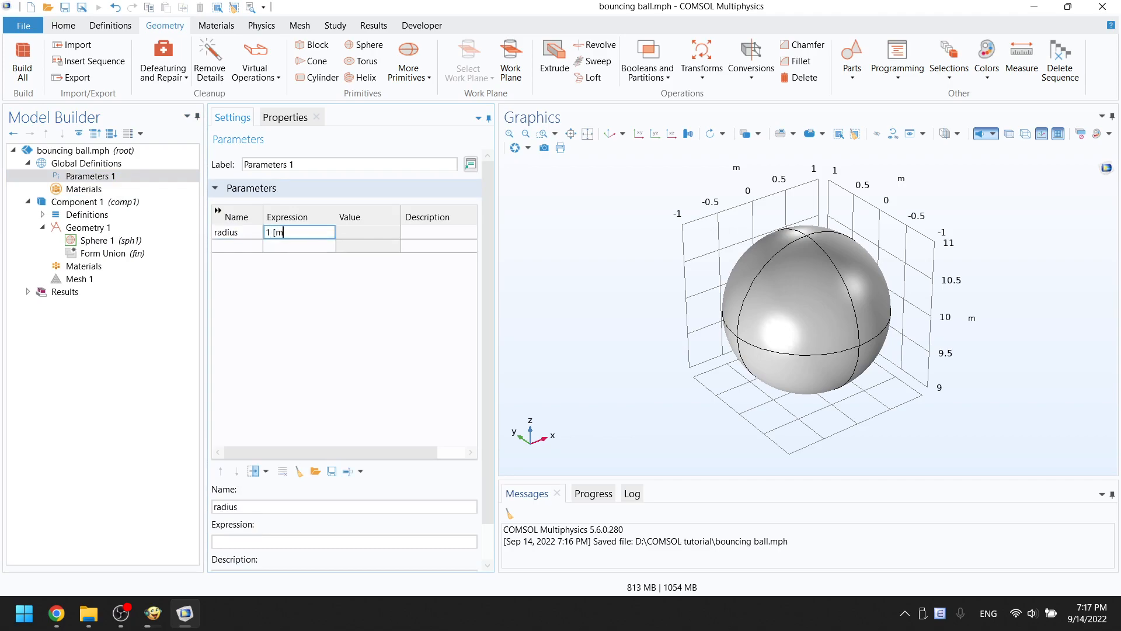
click(273, 283)
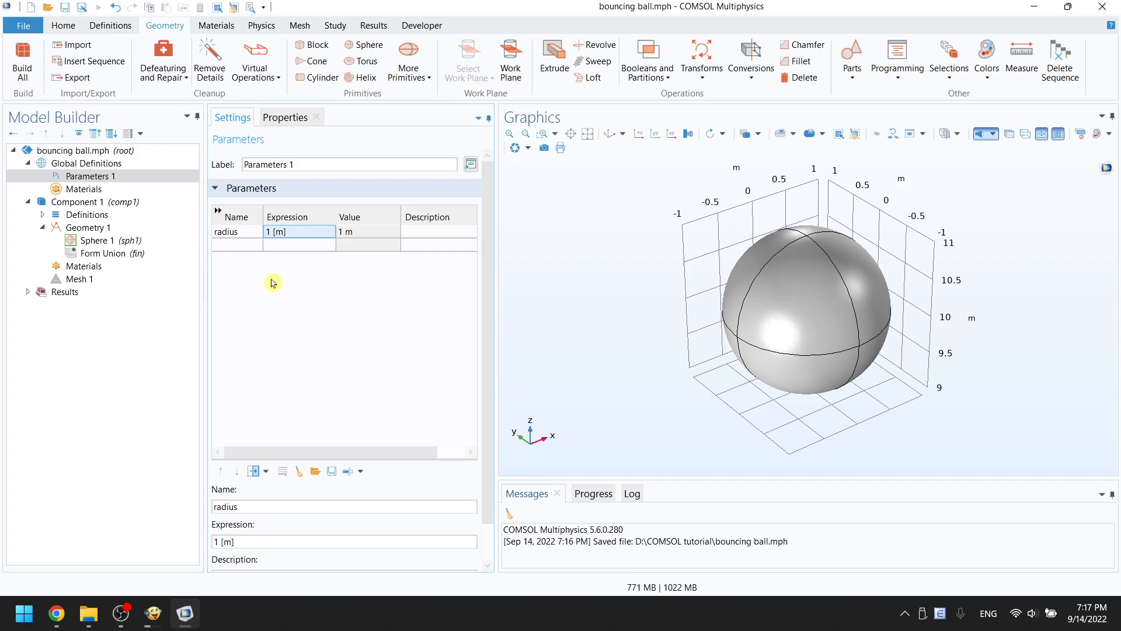
text(x0)
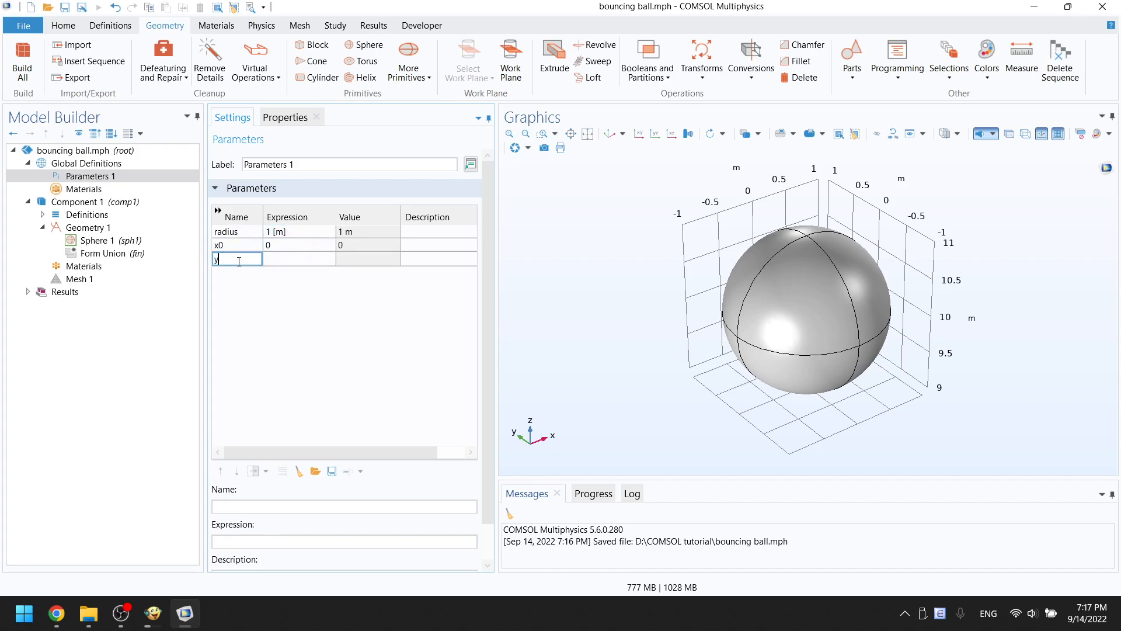
text(y0)
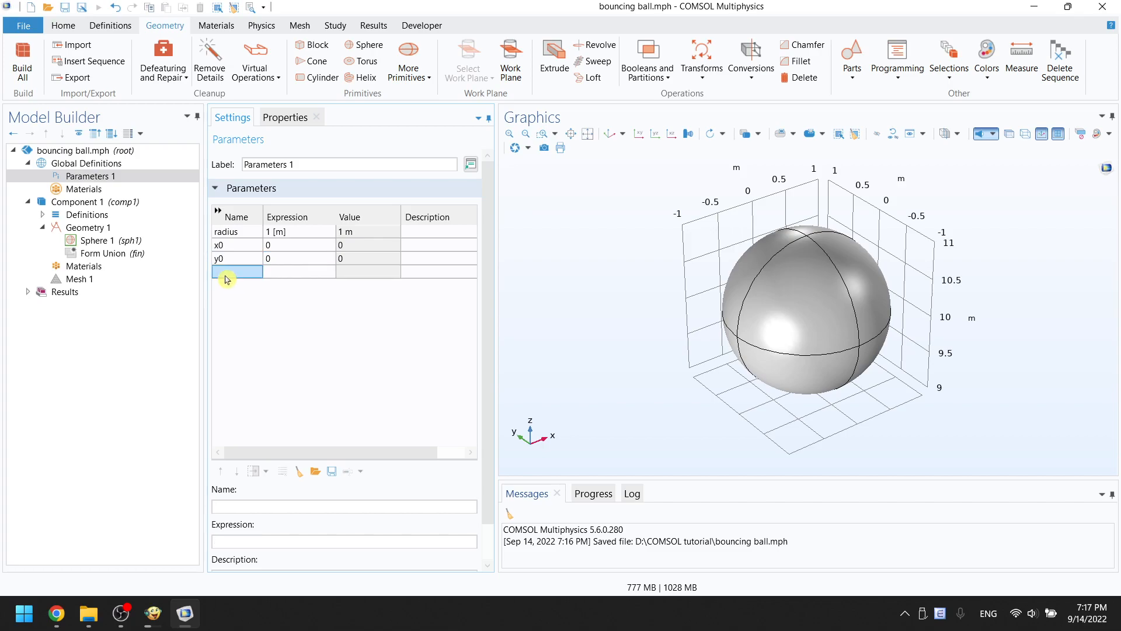
text(z0)
click(299, 272)
text(0)
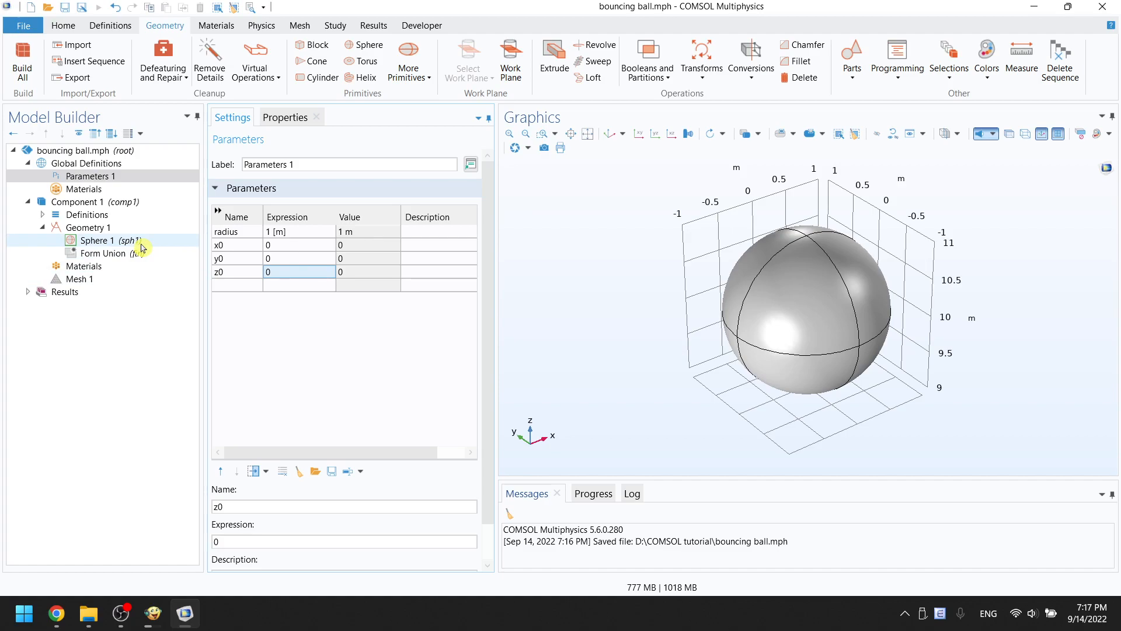
Set Sphere 1 to radius, x0, y0, z0+10, then add a Block
click(100, 240)
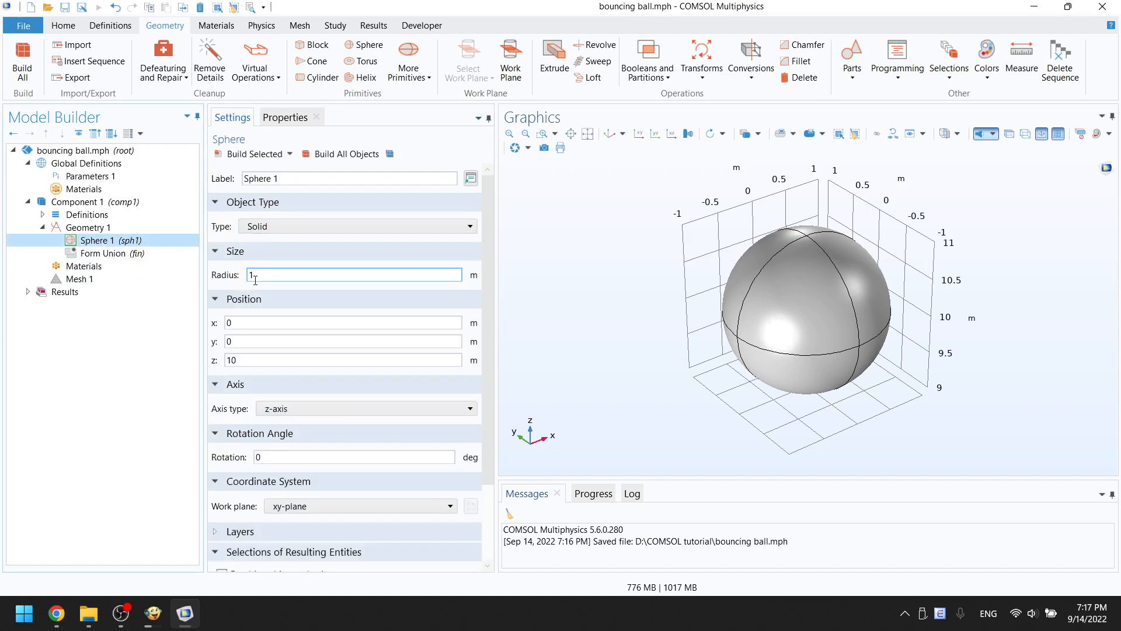
text(radius)
click(343, 323)
text(x)
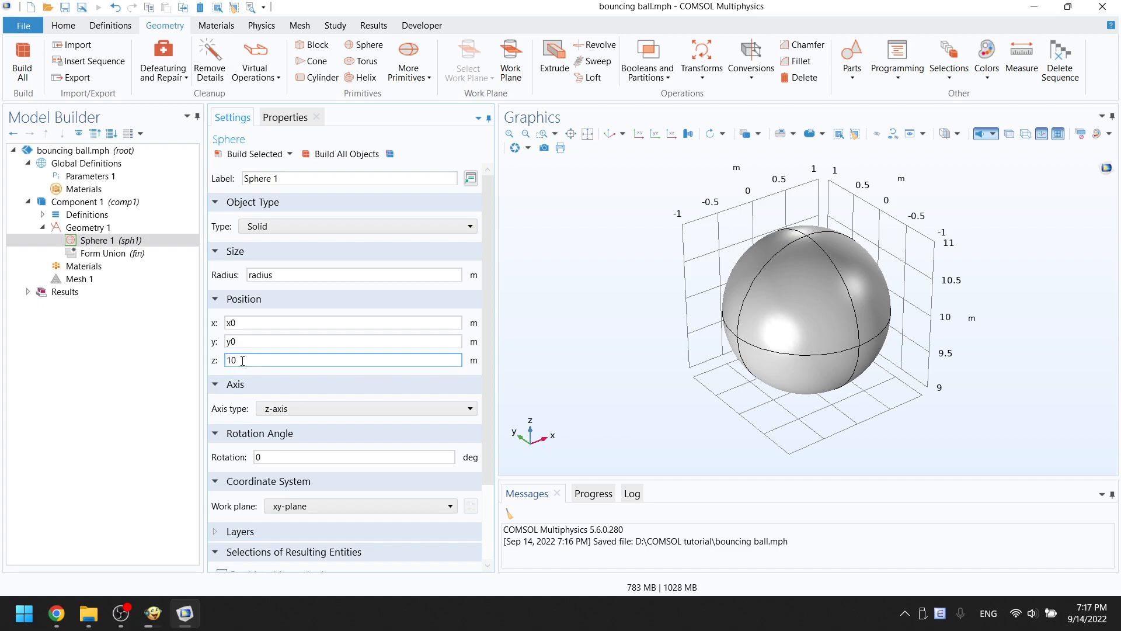
text(z0+)
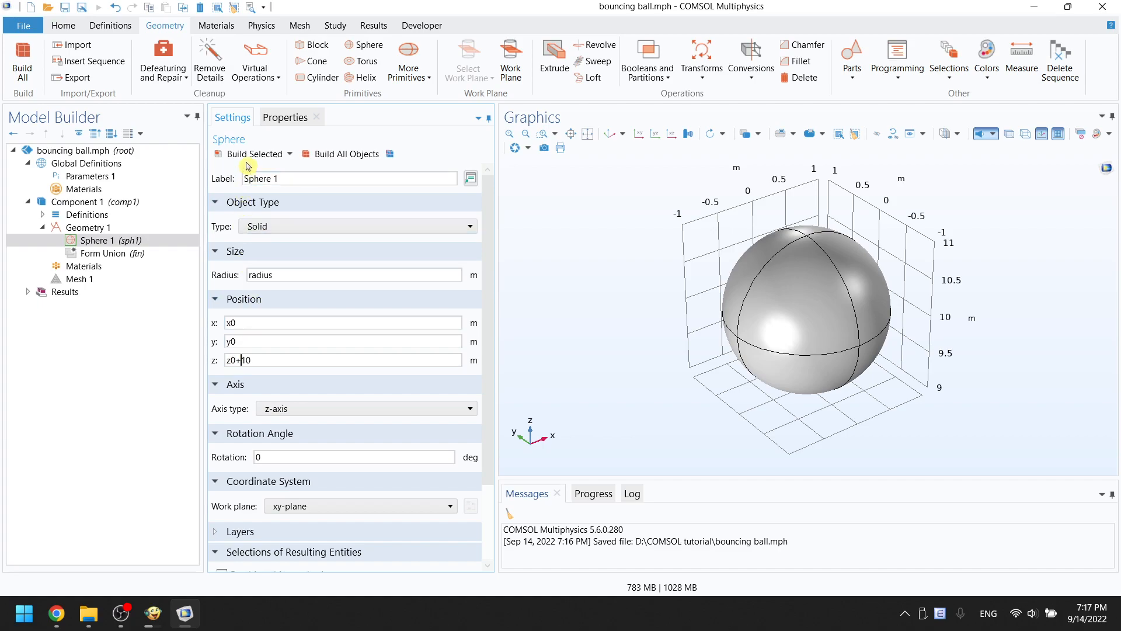
click(312, 45)
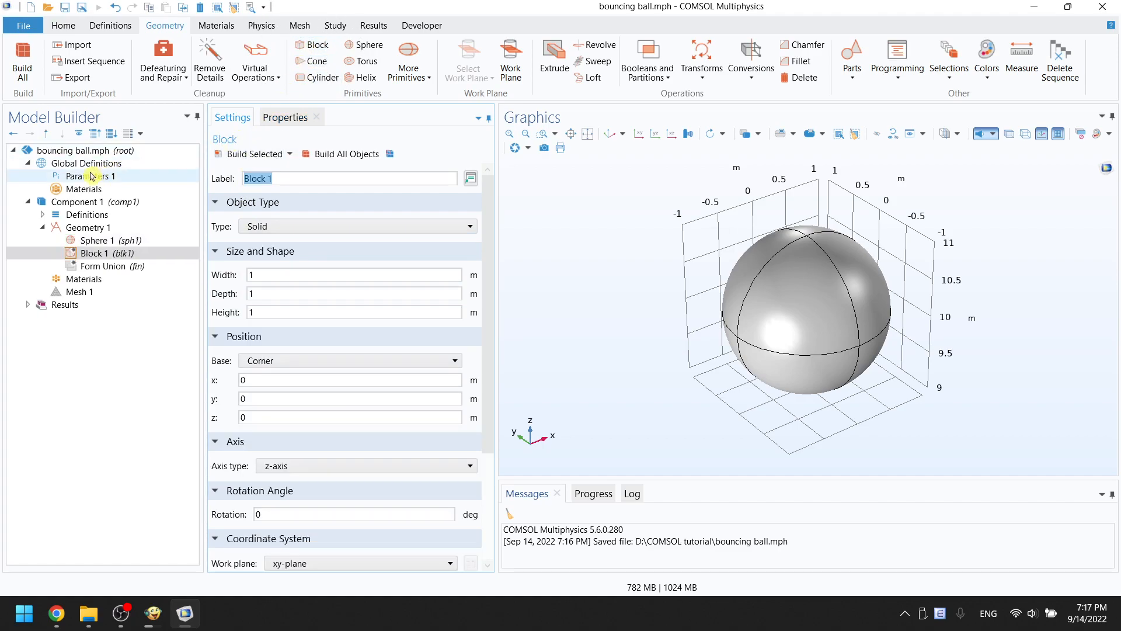
Add parameters width = 10[m], depth = 10[m] and height, then select Block 1
click(90, 176)
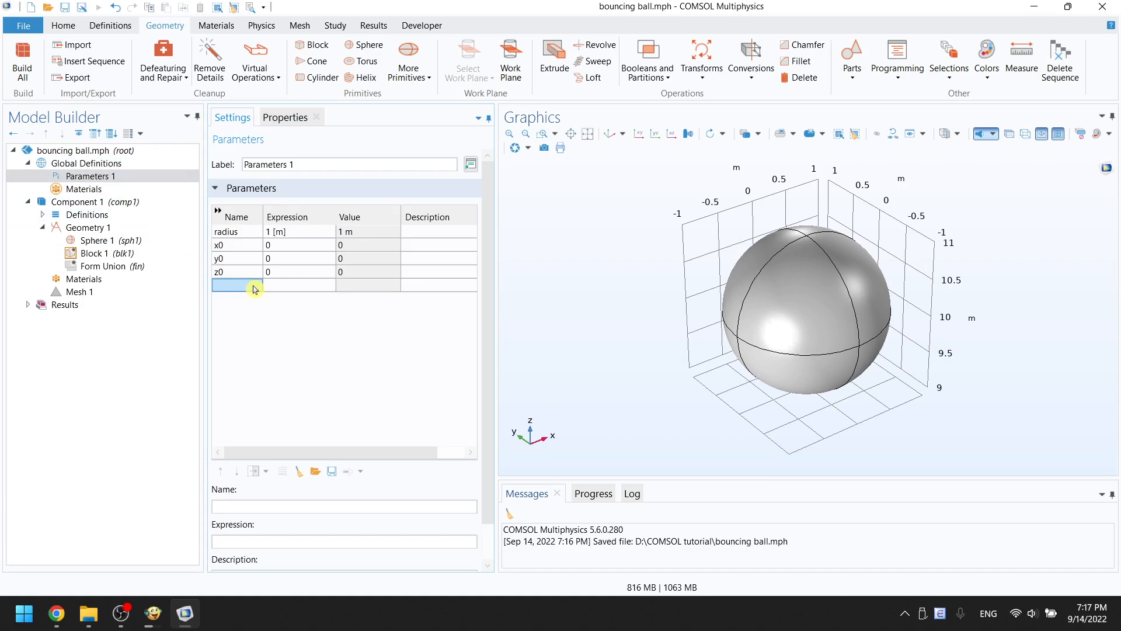
text(width)
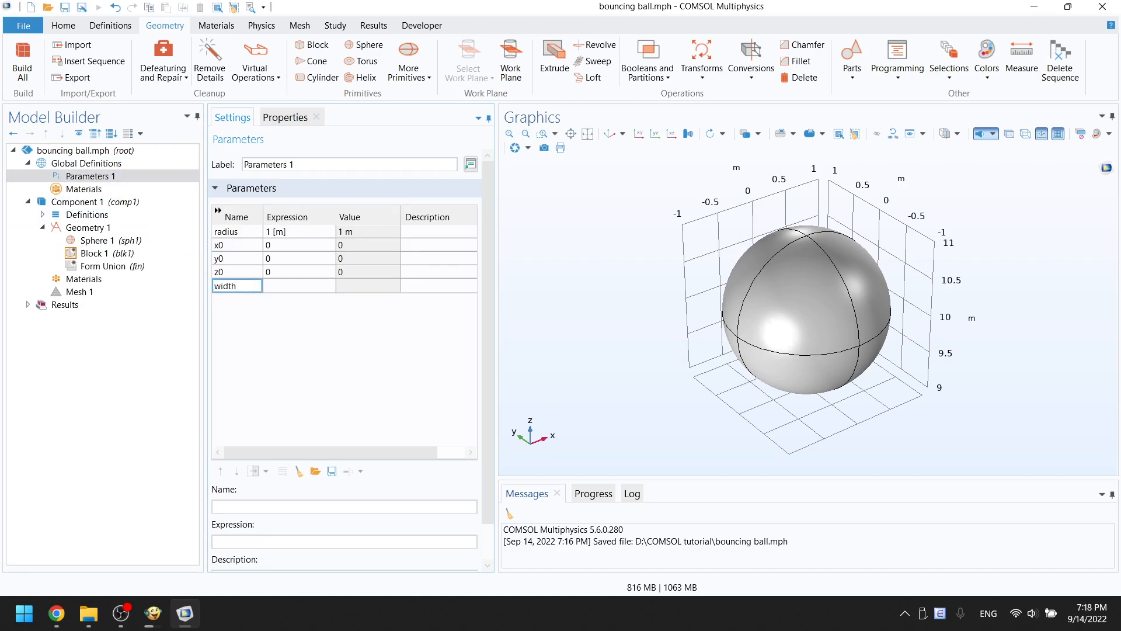
text(10)
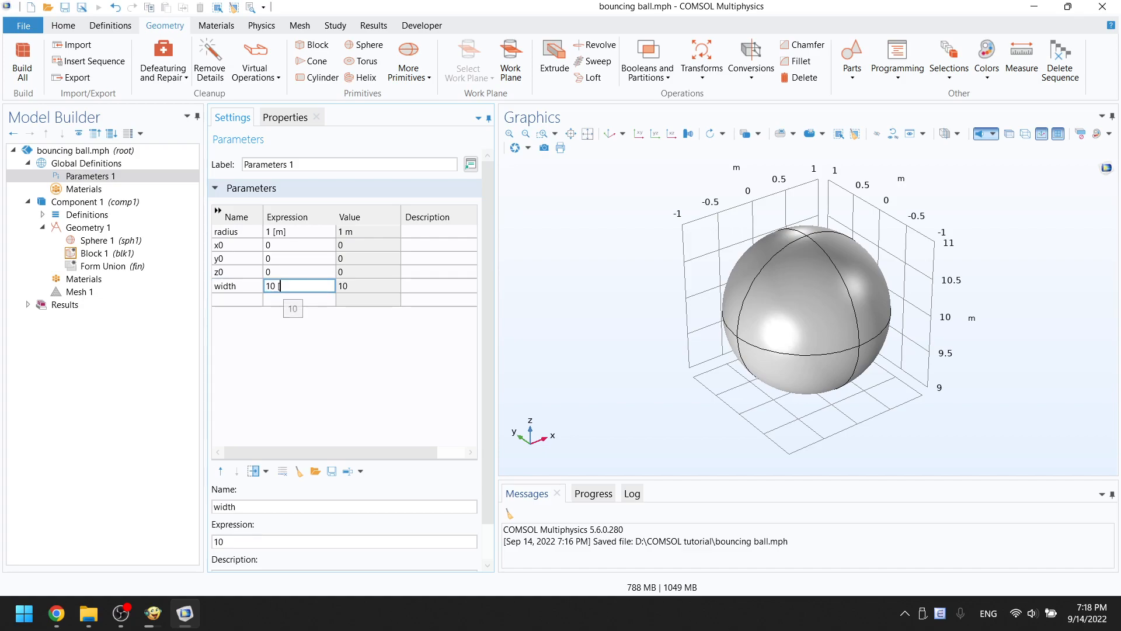
text([m])
click(238, 299)
text(dept)
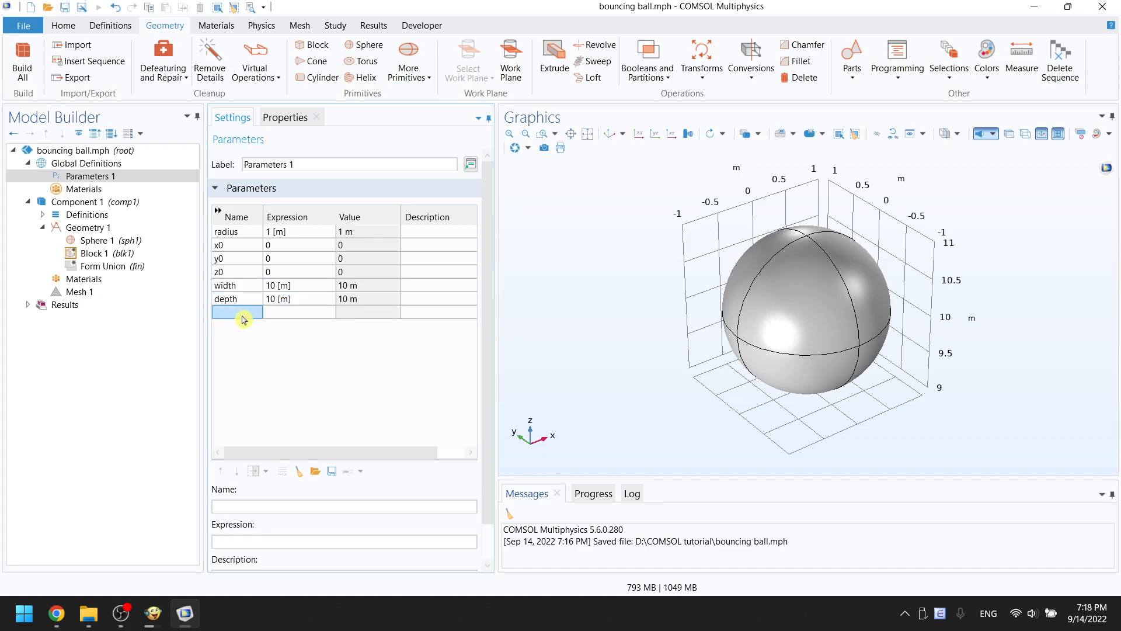
text(height)
click(299, 313)
text(1 [m])
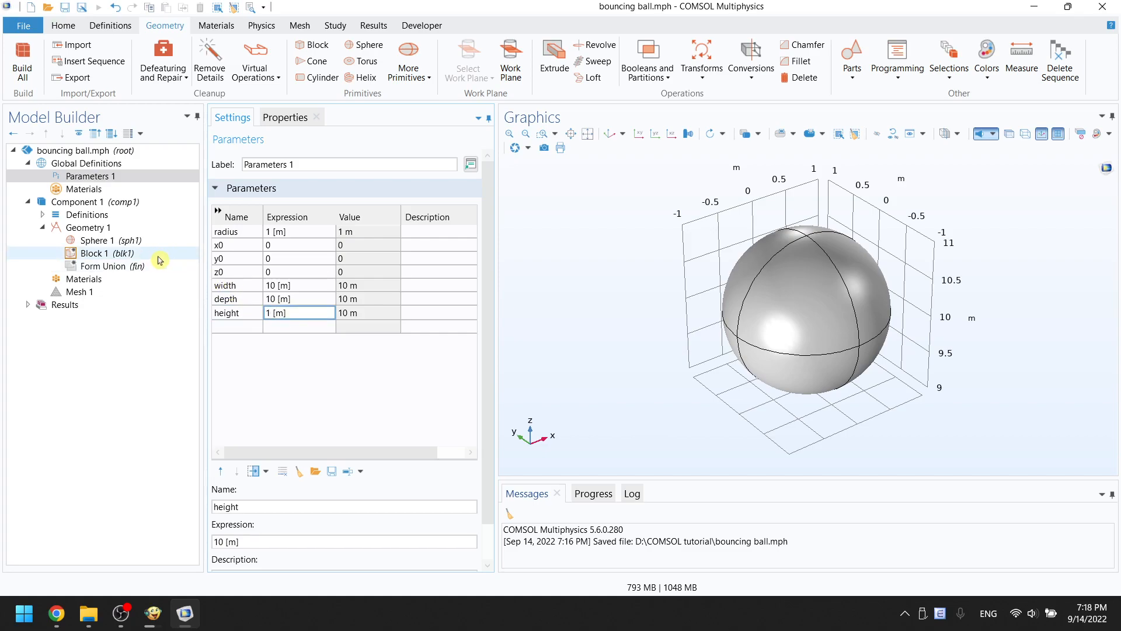
click(95, 253)
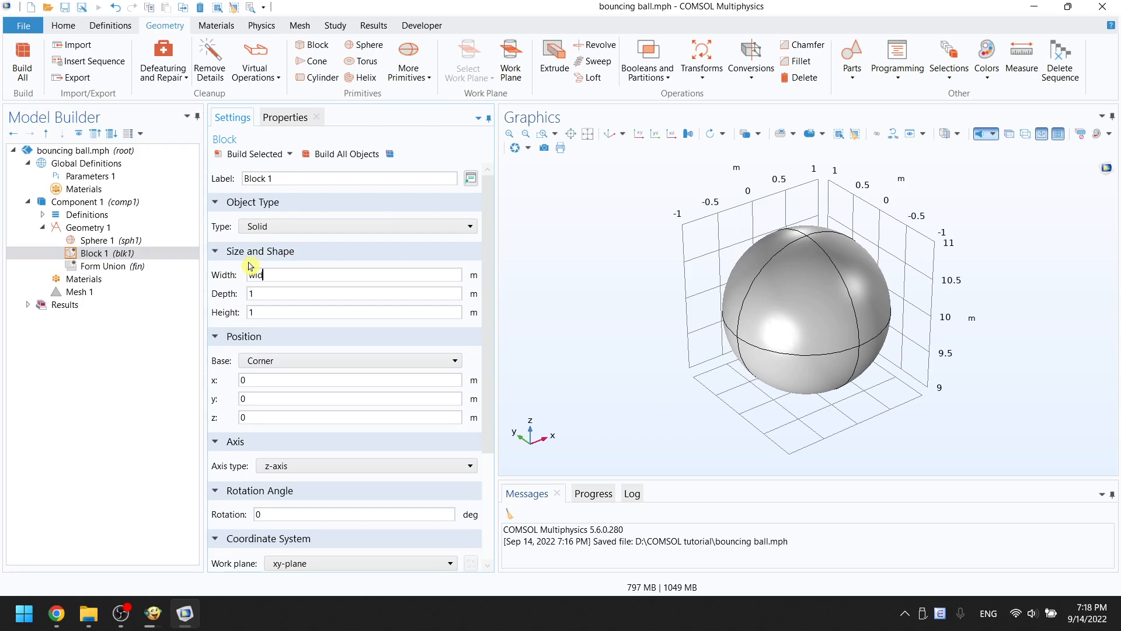
Size Block 1 by width, depth, height, centred at x0, y0, z0, and build all
text(depth)
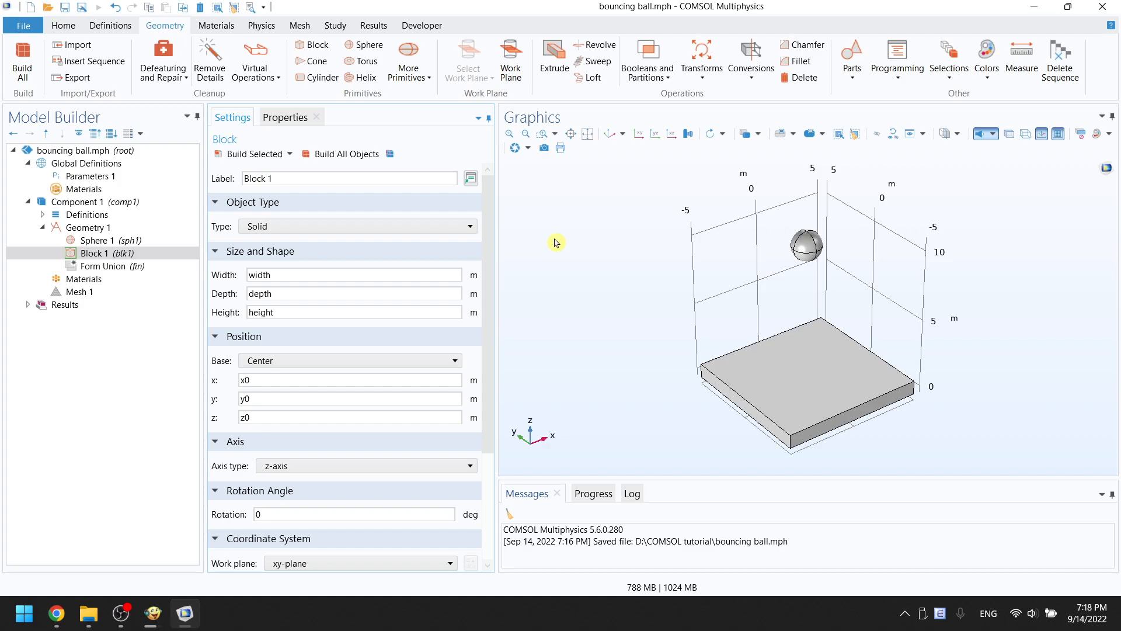
click(216, 25)
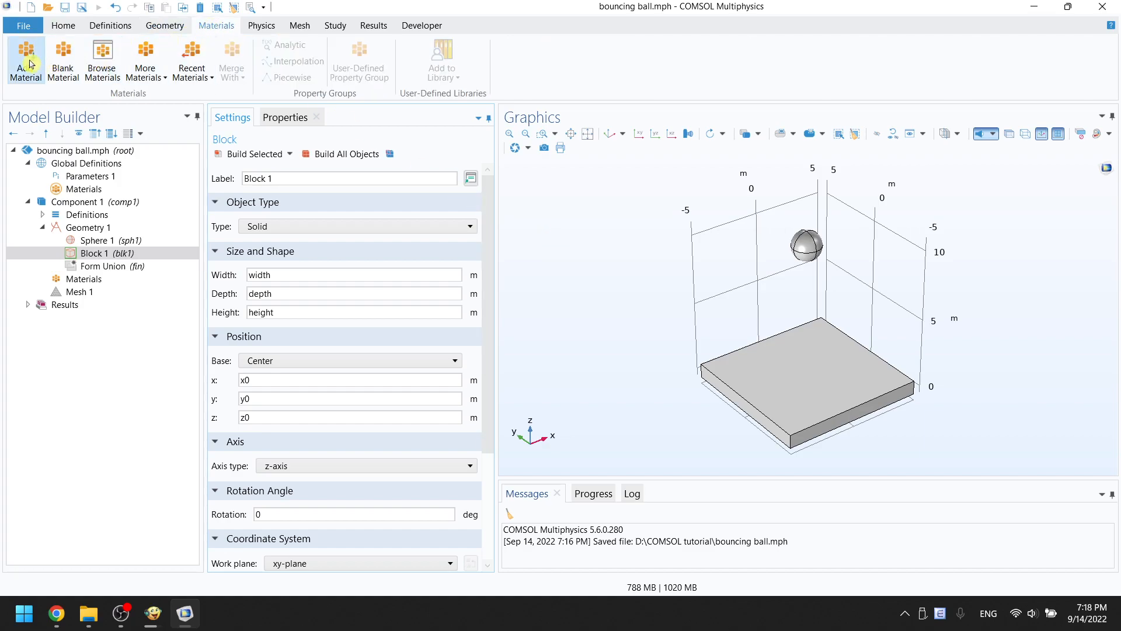
Add Built-in Acrylic plastic and Aluminum to the component
click(25, 55)
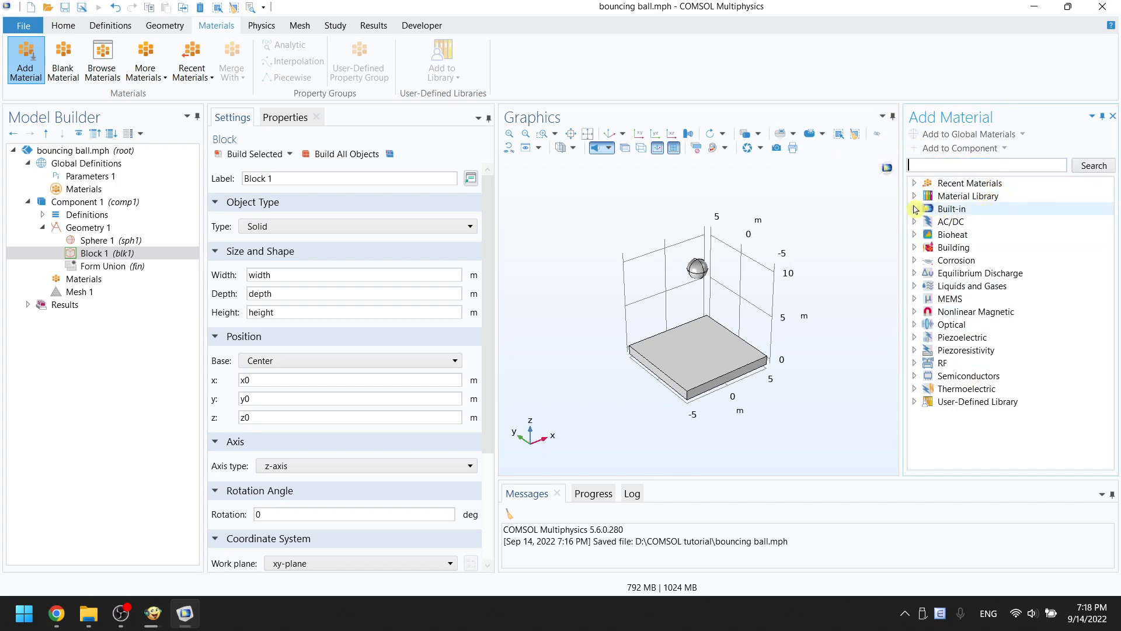
click(915, 208)
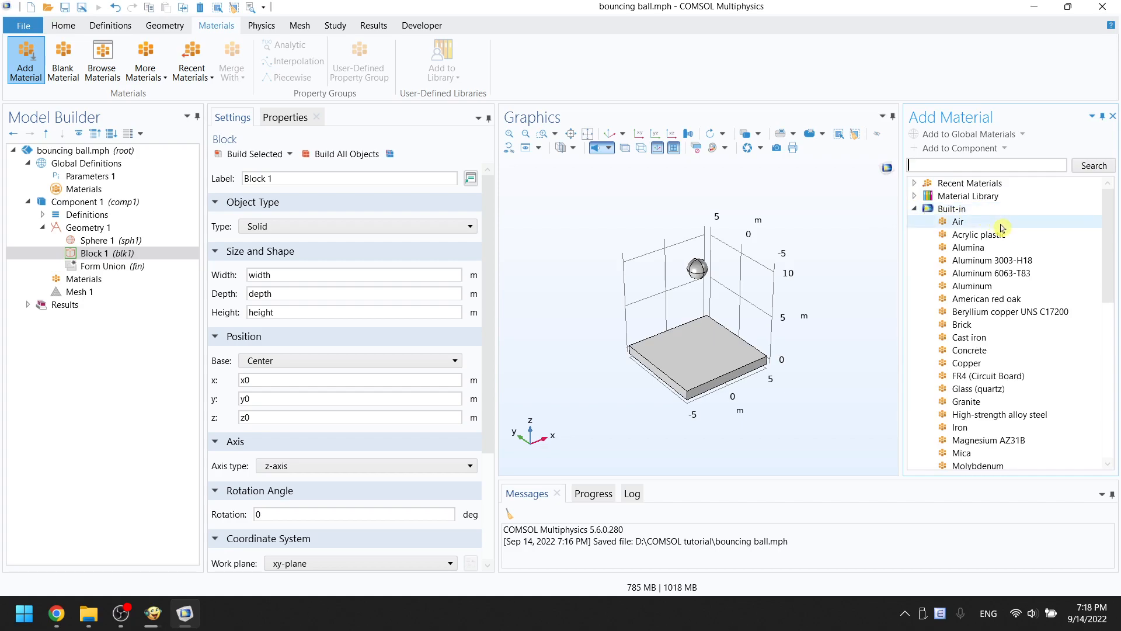
click(979, 235)
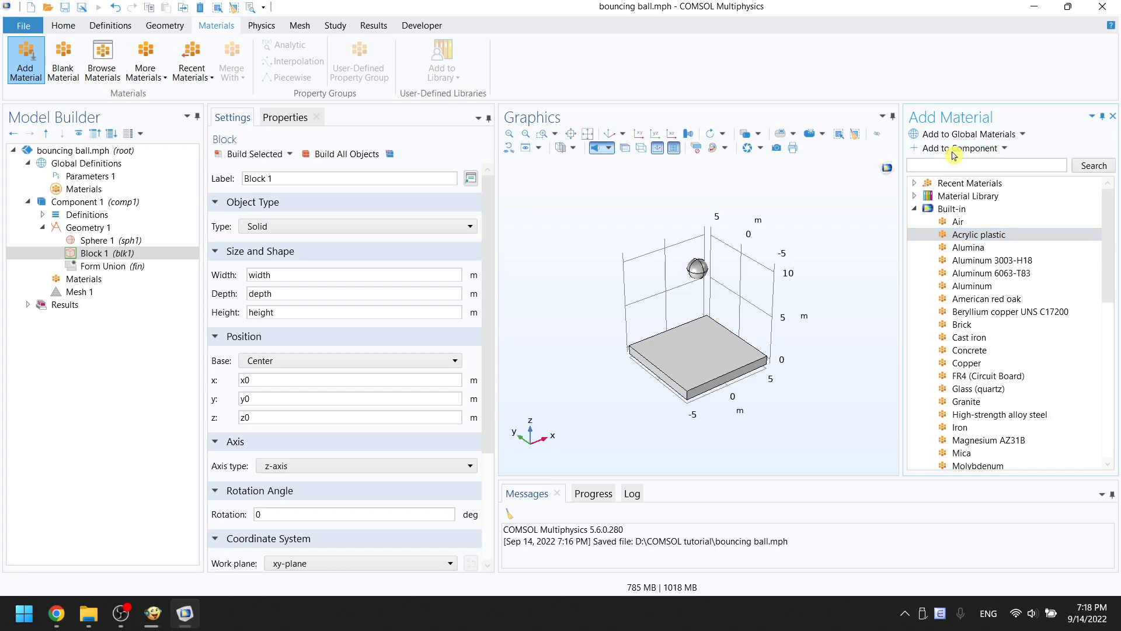
double_click(979, 234)
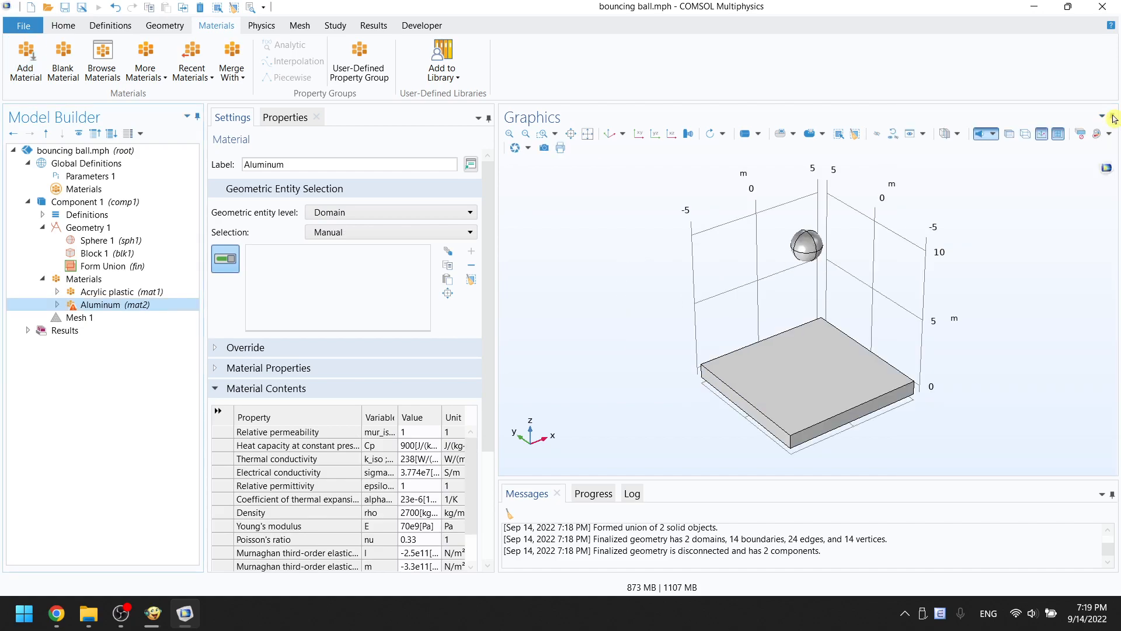
mouse_move(183, 293)
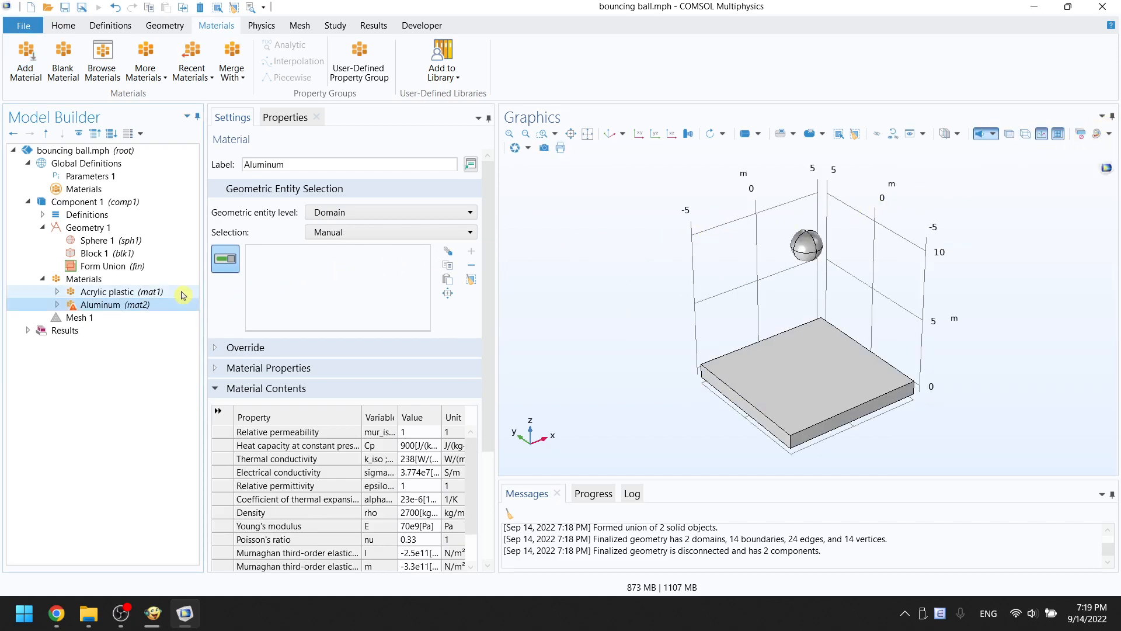
Assign Acrylic plastic (mat1) to the sphere and Aluminum (mat2) to the block
click(105, 291)
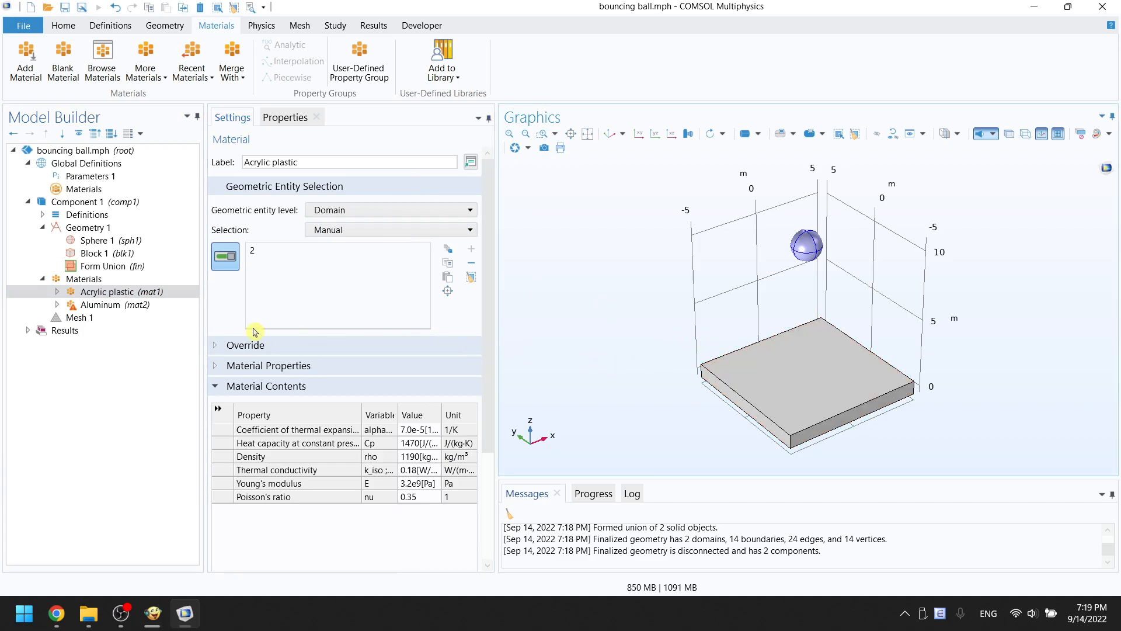
click(100, 305)
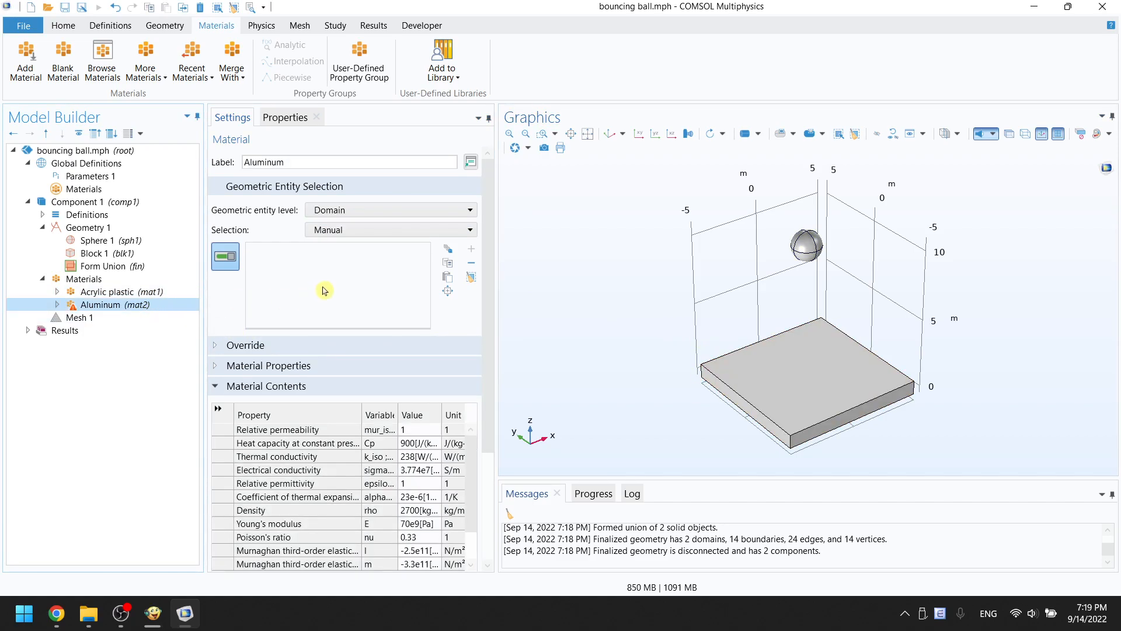
click(748, 366)
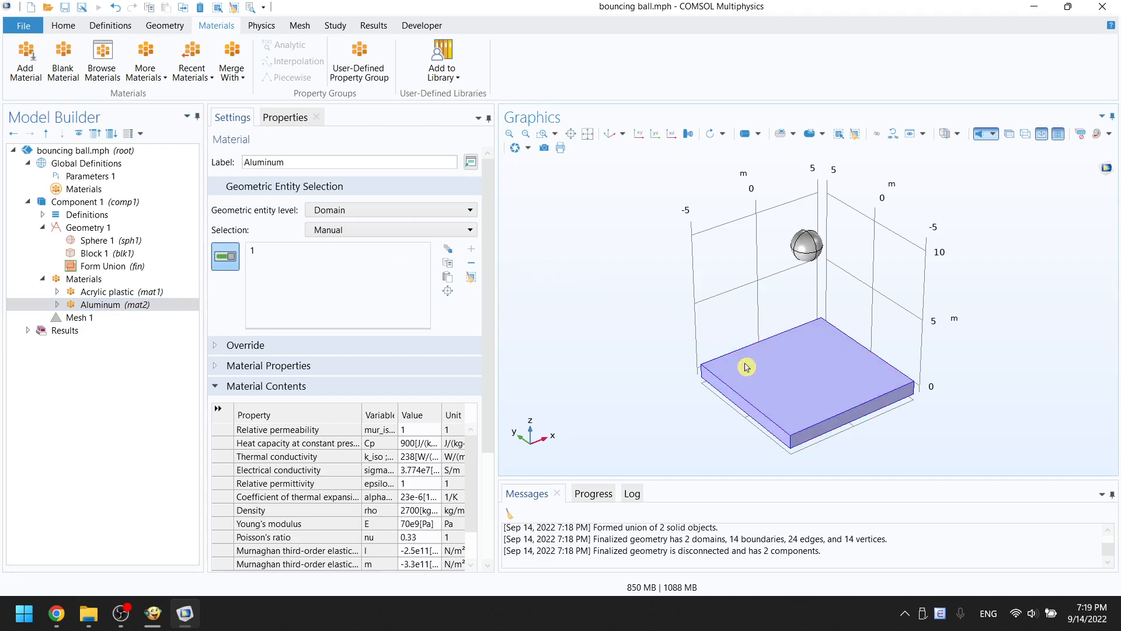
mouse_move(522, 291)
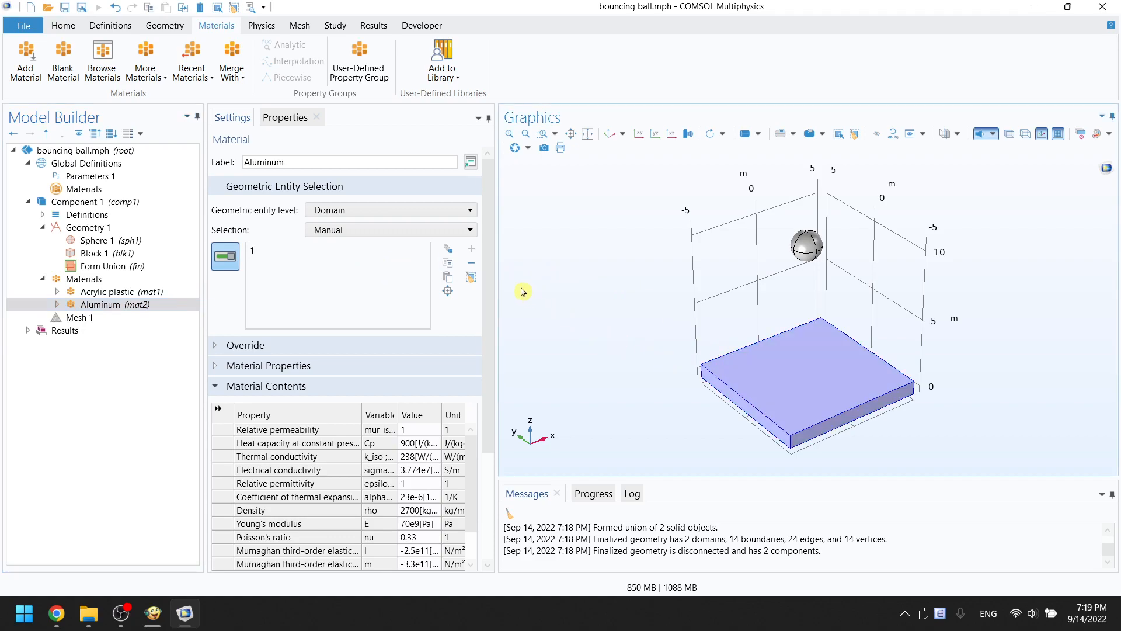